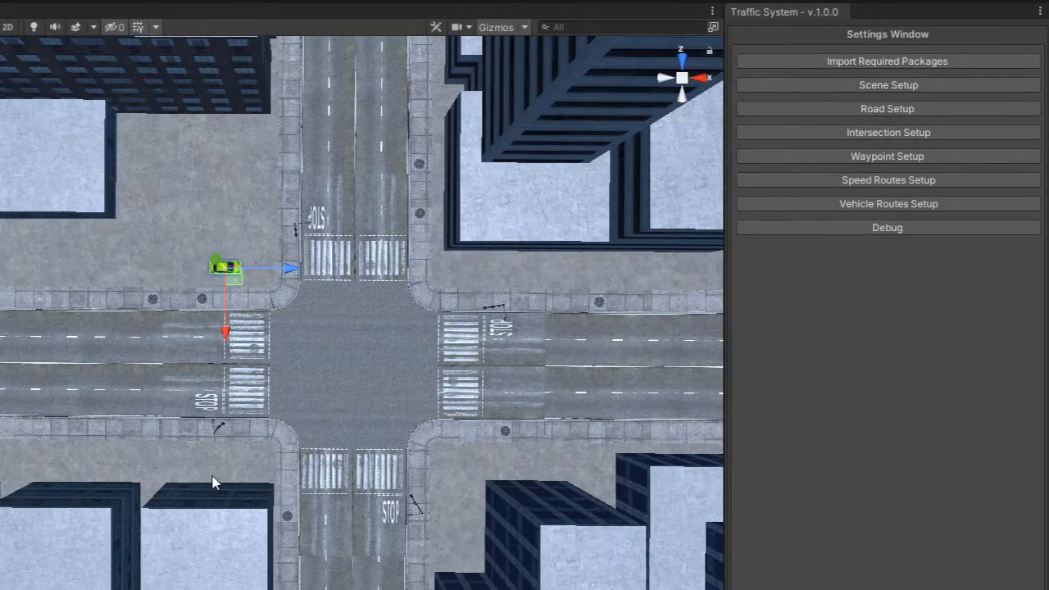
pyautogui.moveTo(369, 289)
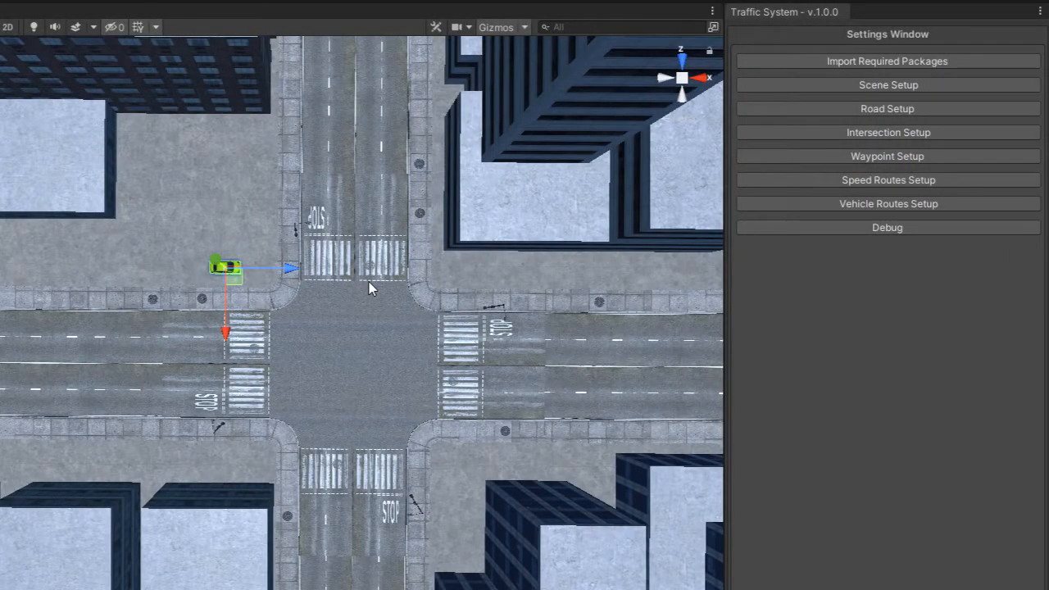
# Bring the narrowing road into view and inspect the existing four-lane road in View Roads.
pyautogui.moveTo(369, 287); pyautogui.dragTo(396, 320)
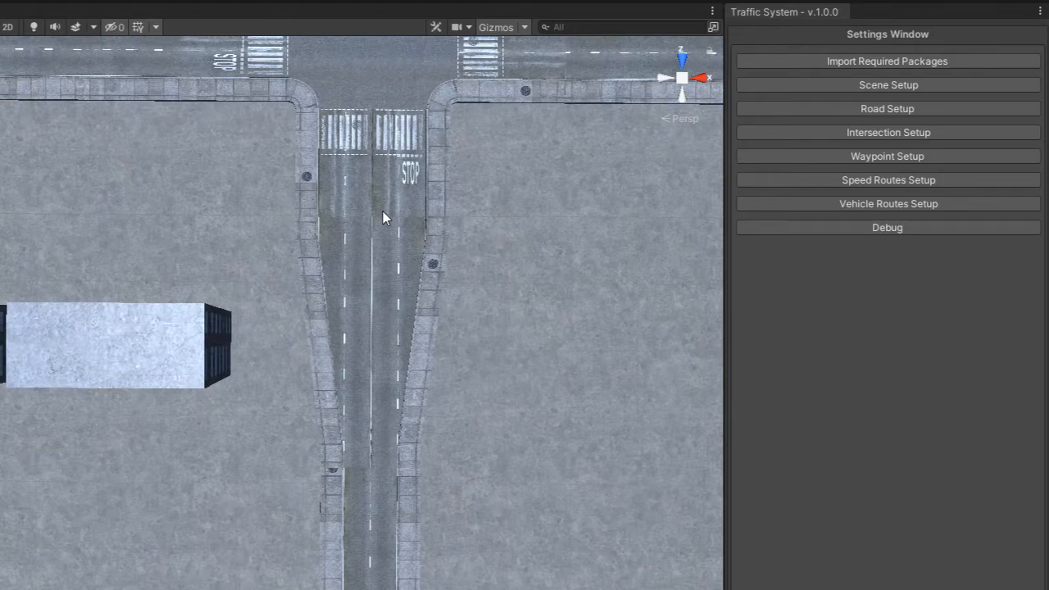
pyautogui.moveTo(385, 217); pyautogui.dragTo(417, 355)
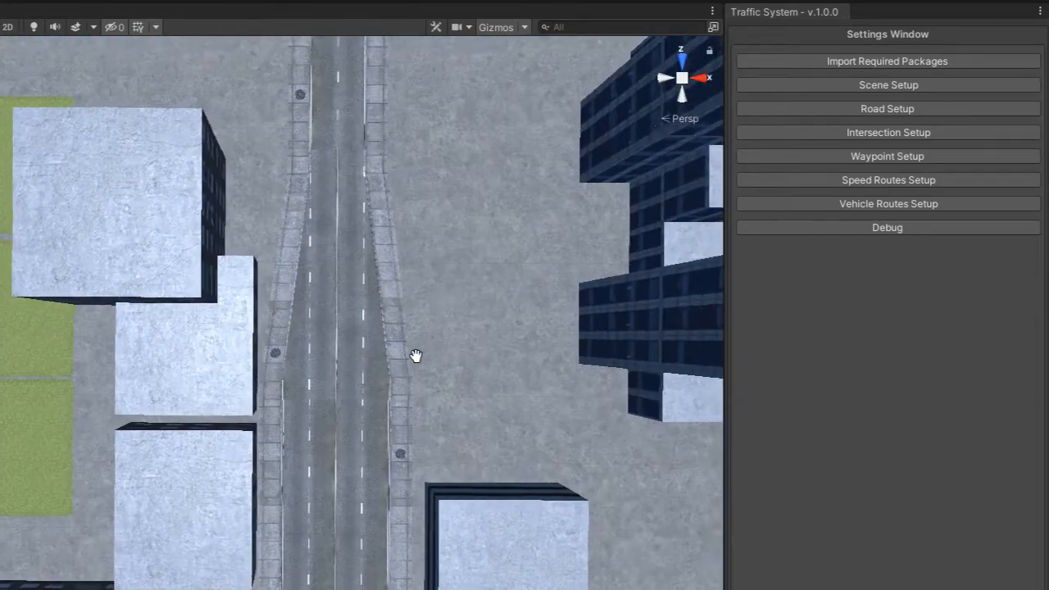
pyautogui.click(887, 108)
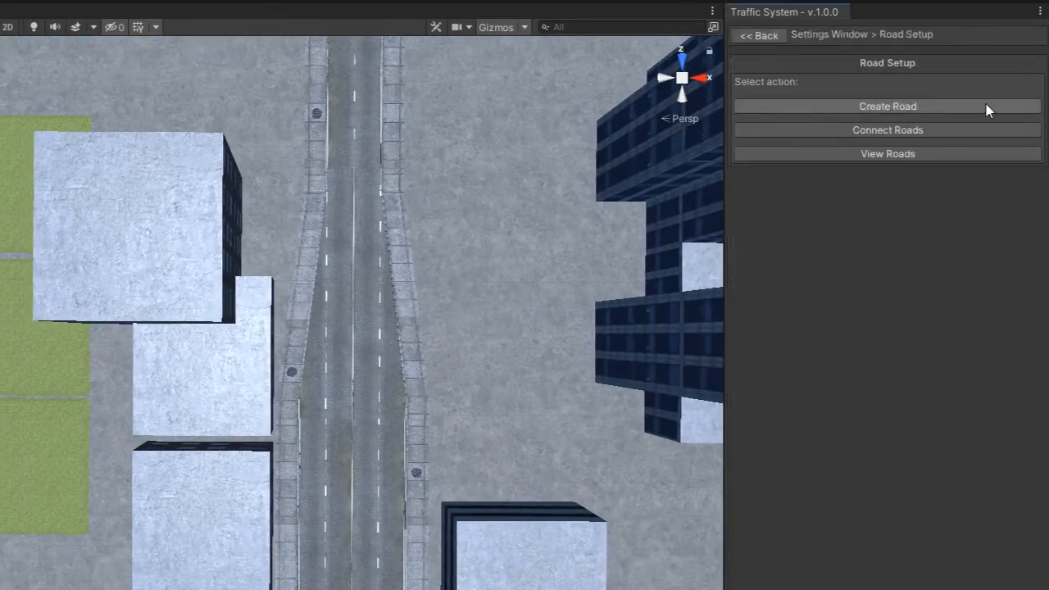
pyautogui.click(888, 154)
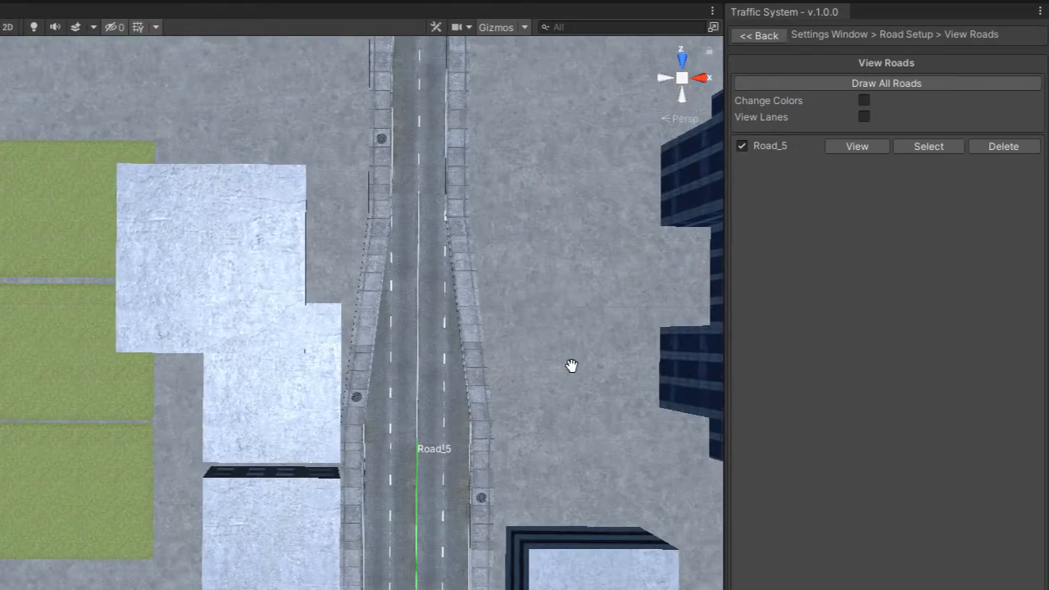
pyautogui.click(856, 146)
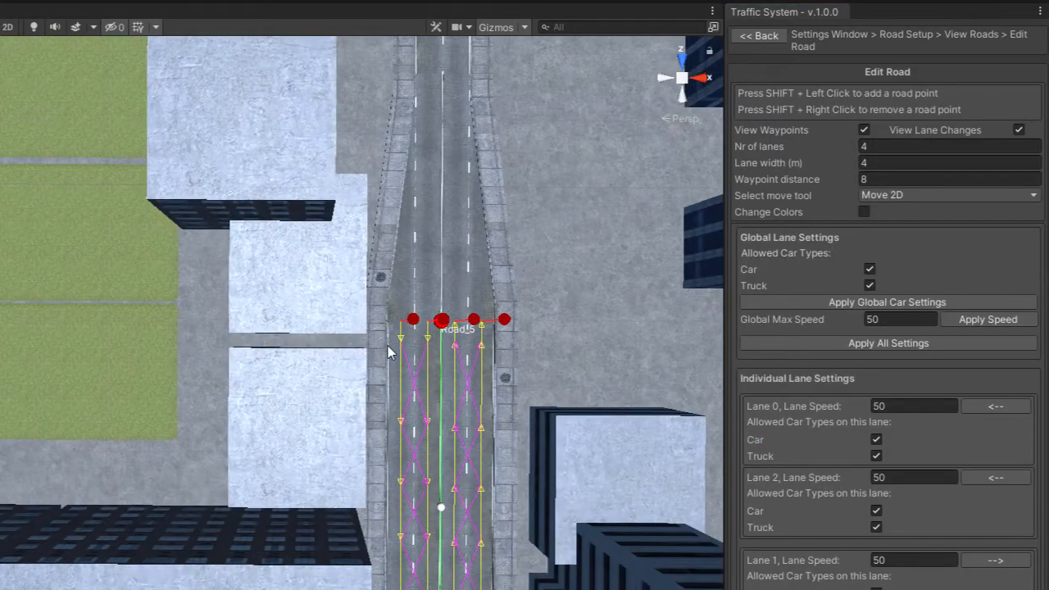
# Return to Road Setup and create a new two-lane road along the narrow street.
pyautogui.click(758, 36)
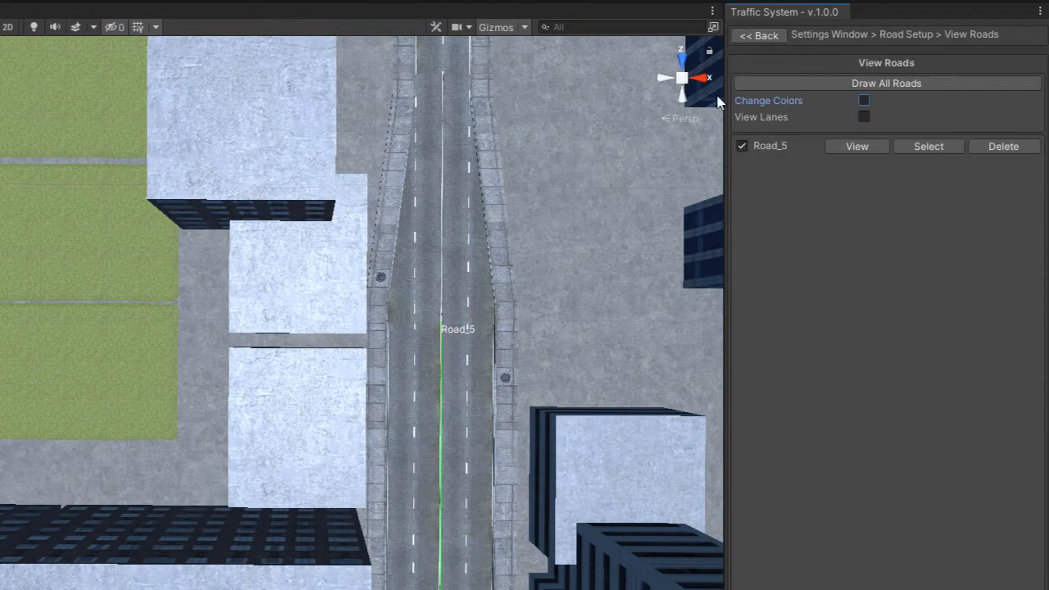
pyautogui.click(758, 35)
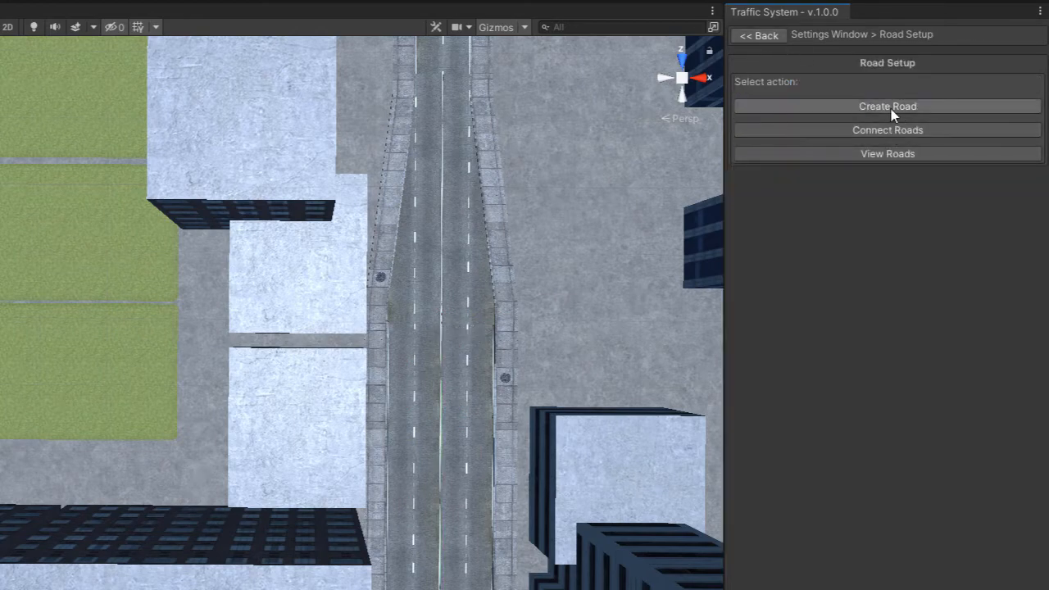
pyautogui.click(887, 105)
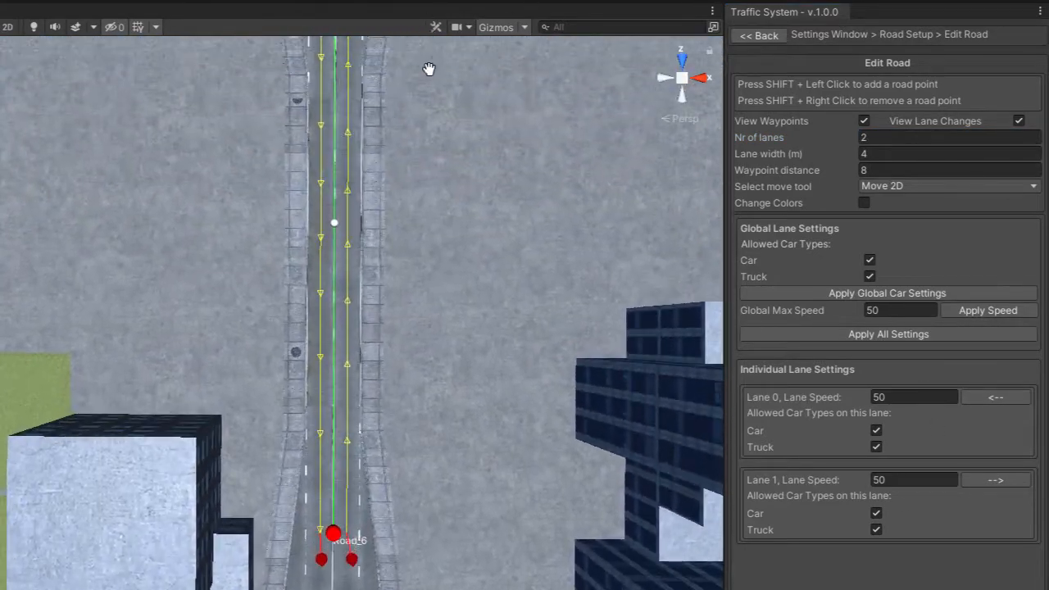
# Create a short road across the crosswalk with other roads visible and set it to 4 lanes.
pyautogui.click(757, 36)
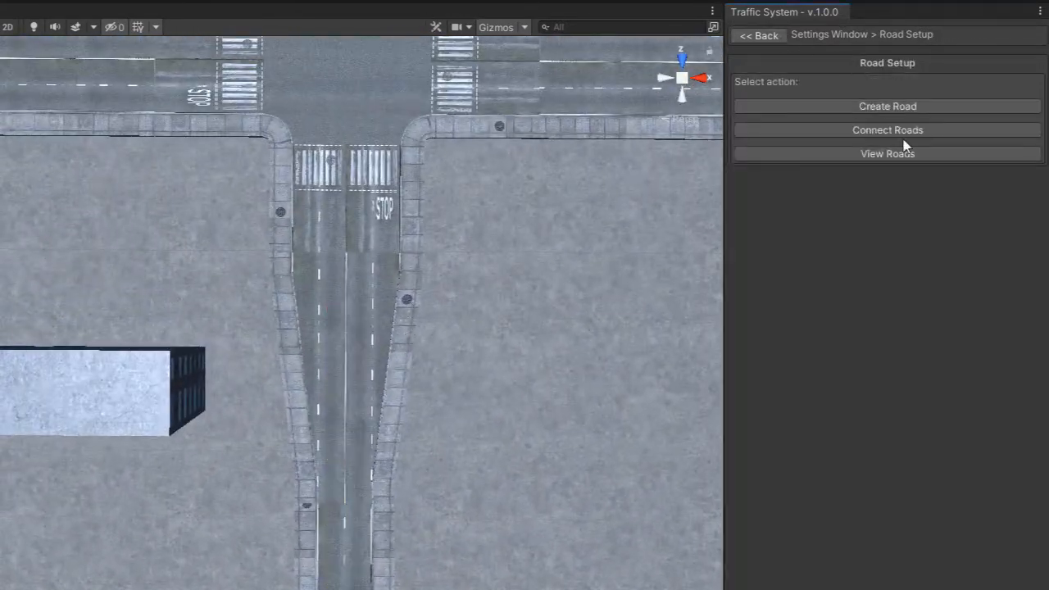
pyautogui.click(887, 105)
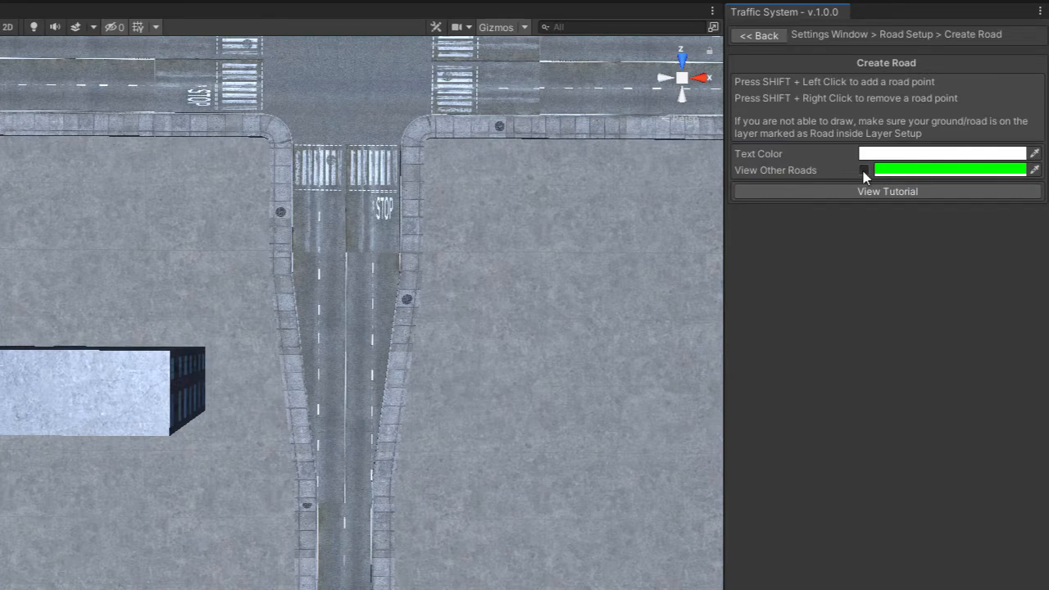
pyautogui.click(864, 169)
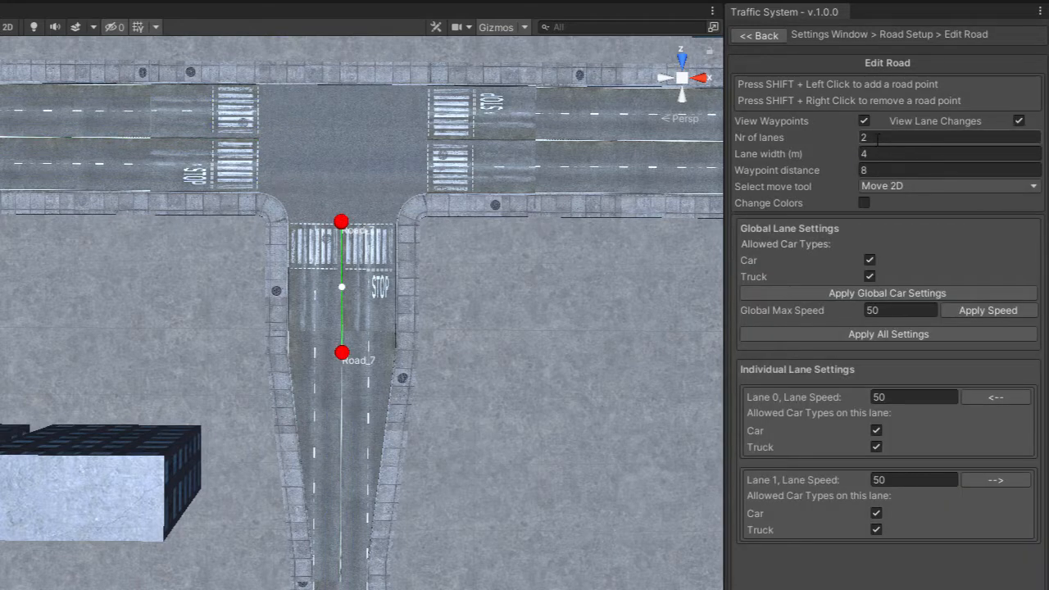
pyautogui.write('4')
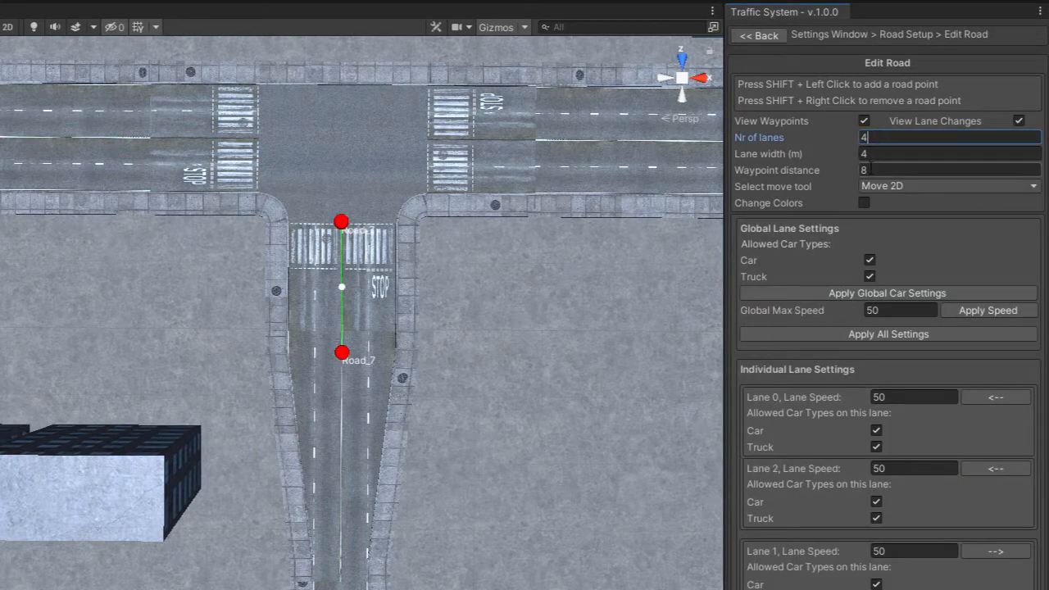
pyautogui.click(948, 169)
pyautogui.write('10')
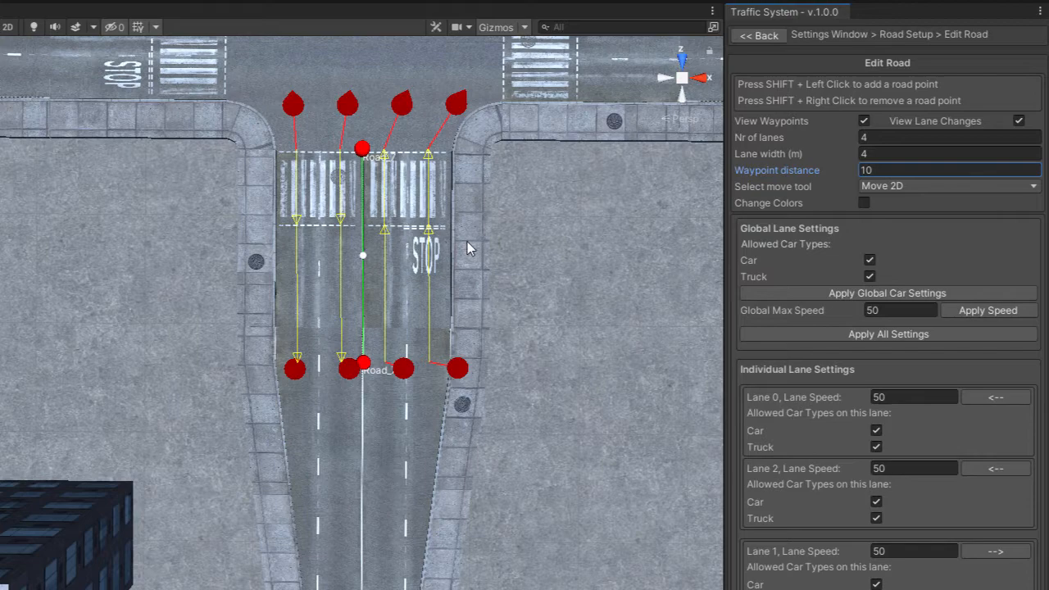
pyautogui.click(758, 36)
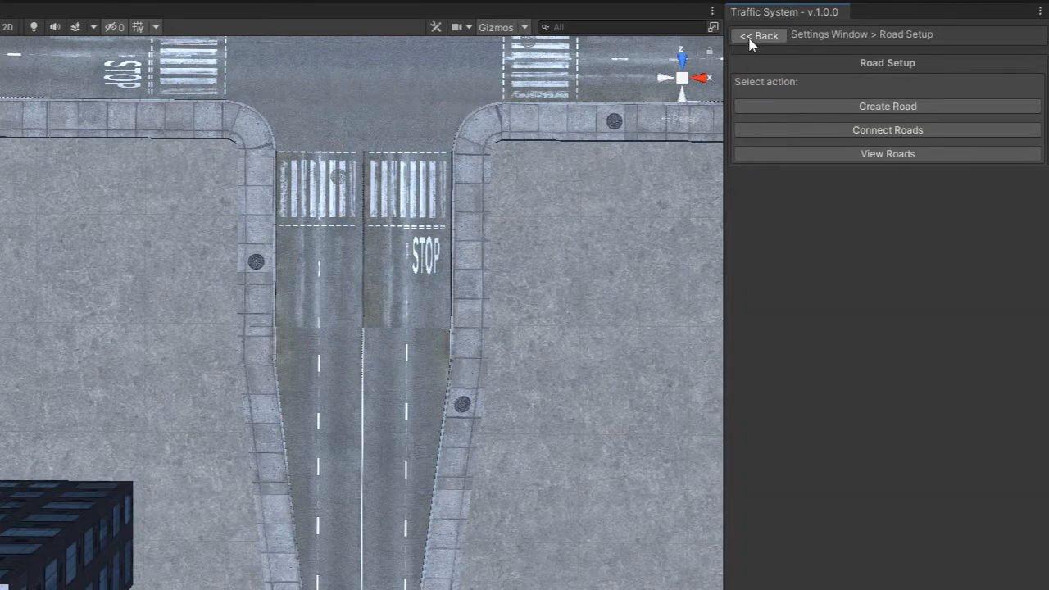
# Show all waypoints in Waypoint Setup with Show Connections enabled.
pyautogui.click(758, 36)
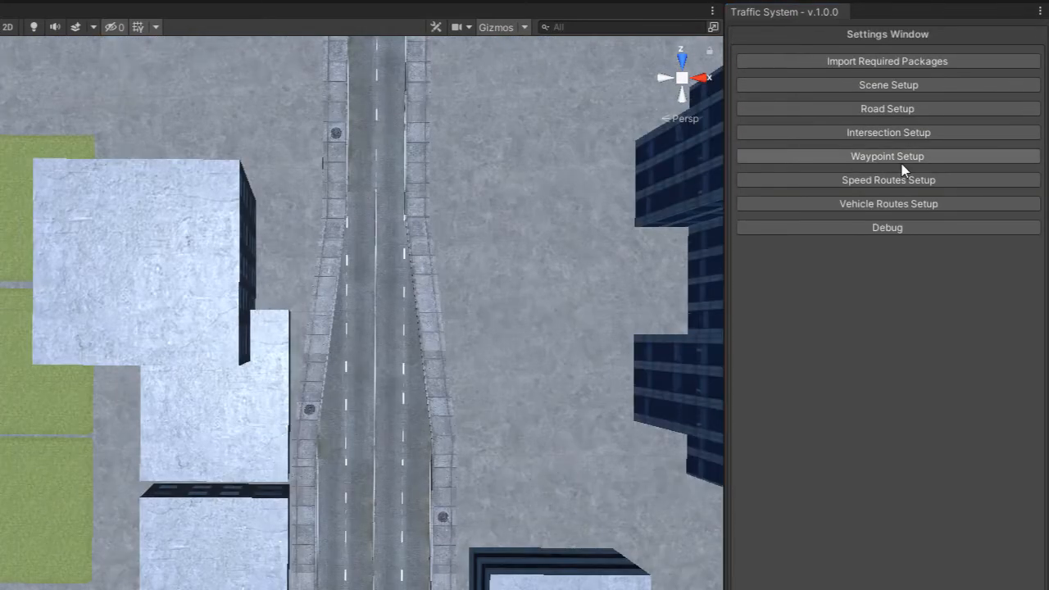
pyautogui.click(887, 156)
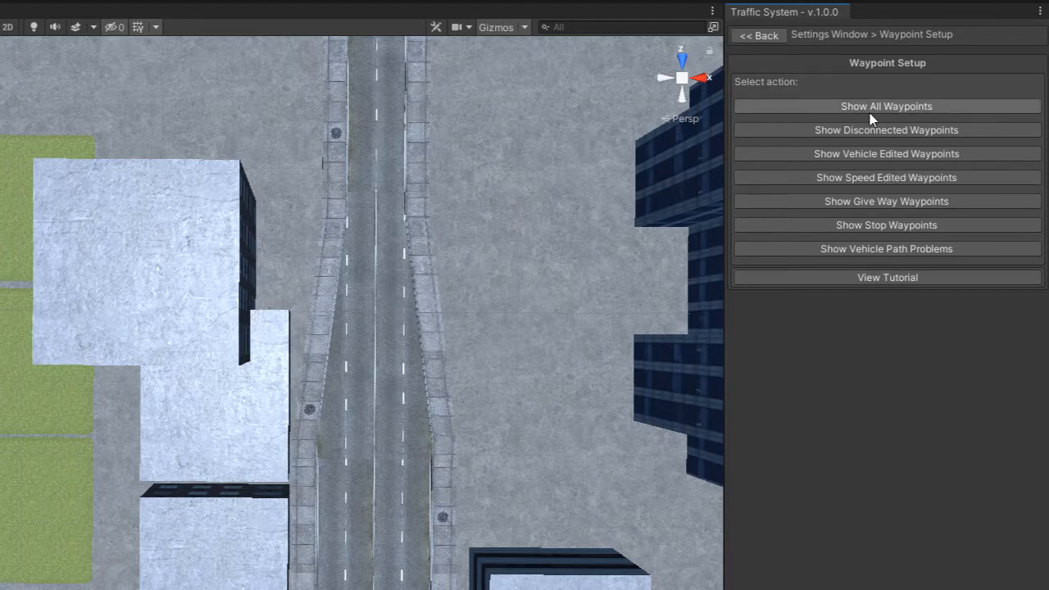
pyautogui.click(886, 105)
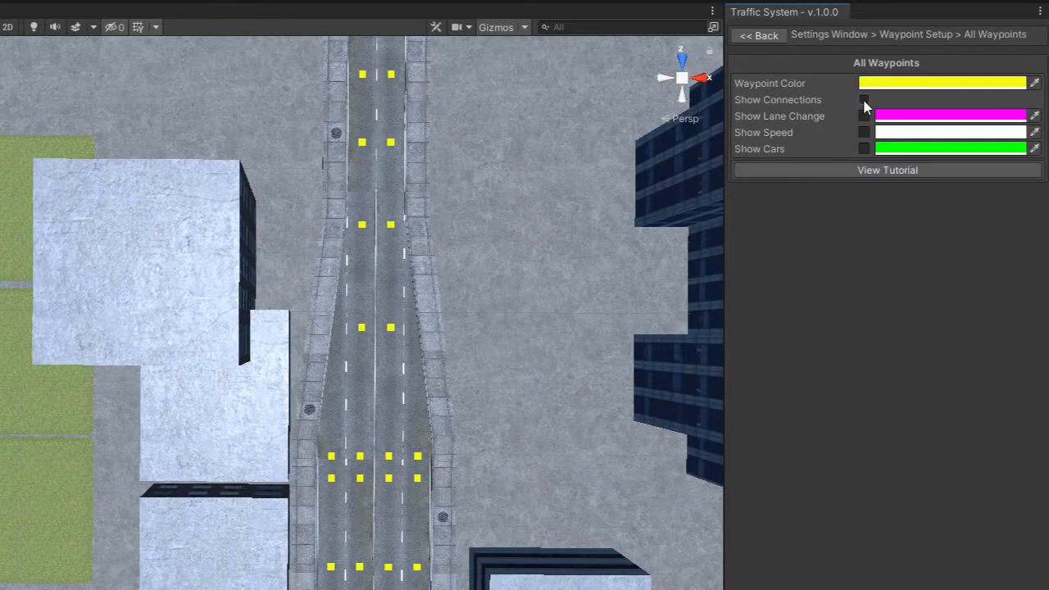
pyautogui.click(864, 100)
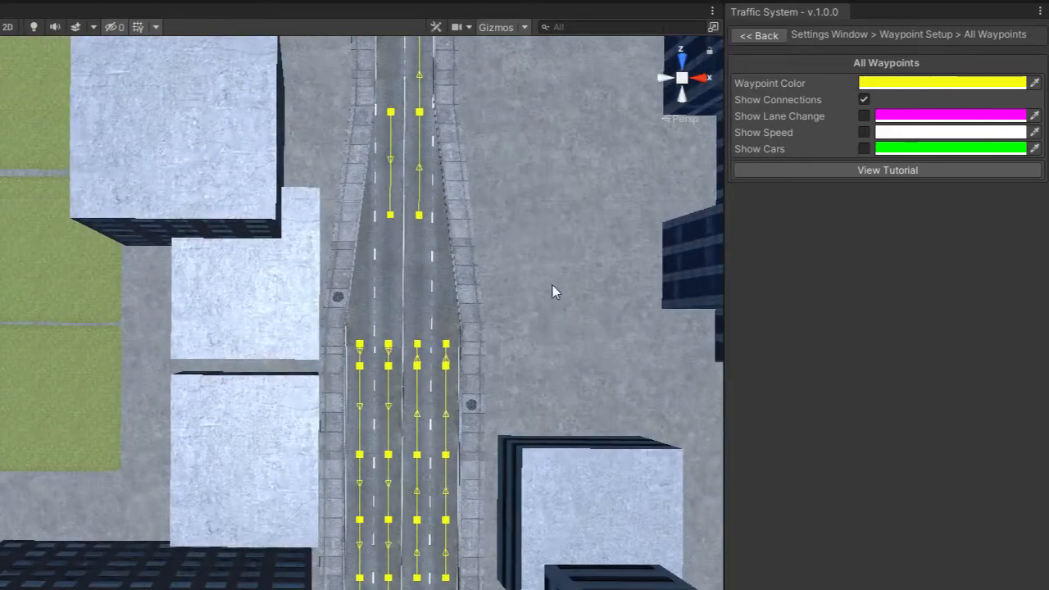
# Inspect a two-lane road waypoint's neighbor settings and return to the waypoint overview.
pyautogui.click(417, 344)
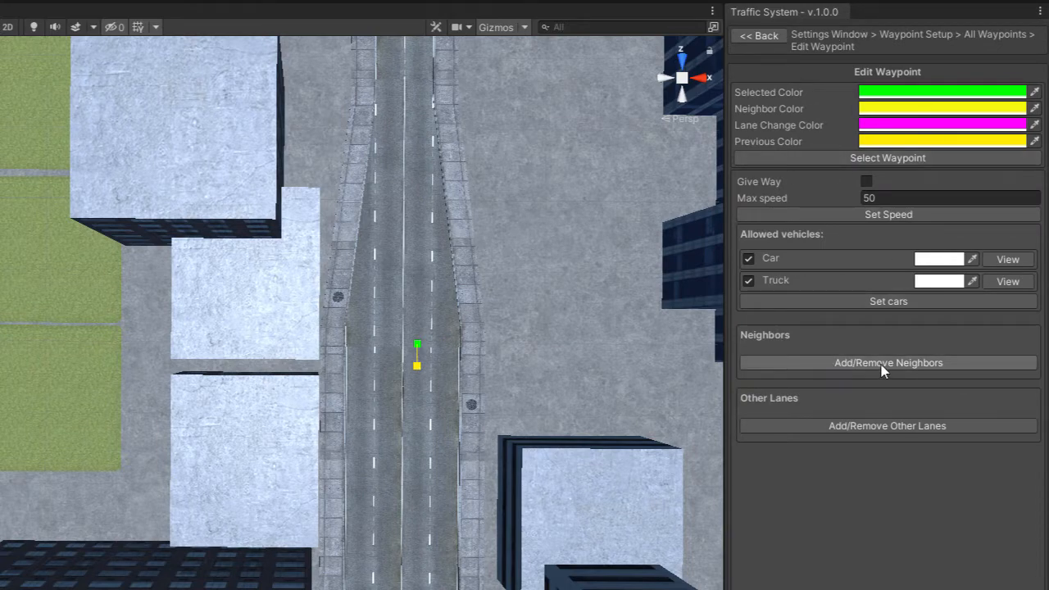
pyautogui.click(889, 363)
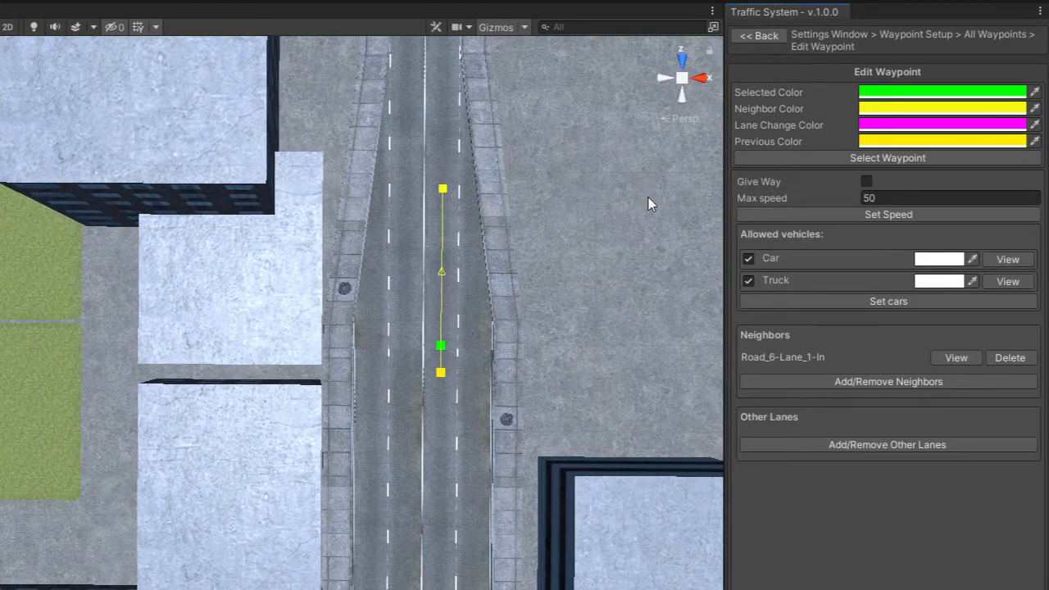
pyautogui.click(758, 35)
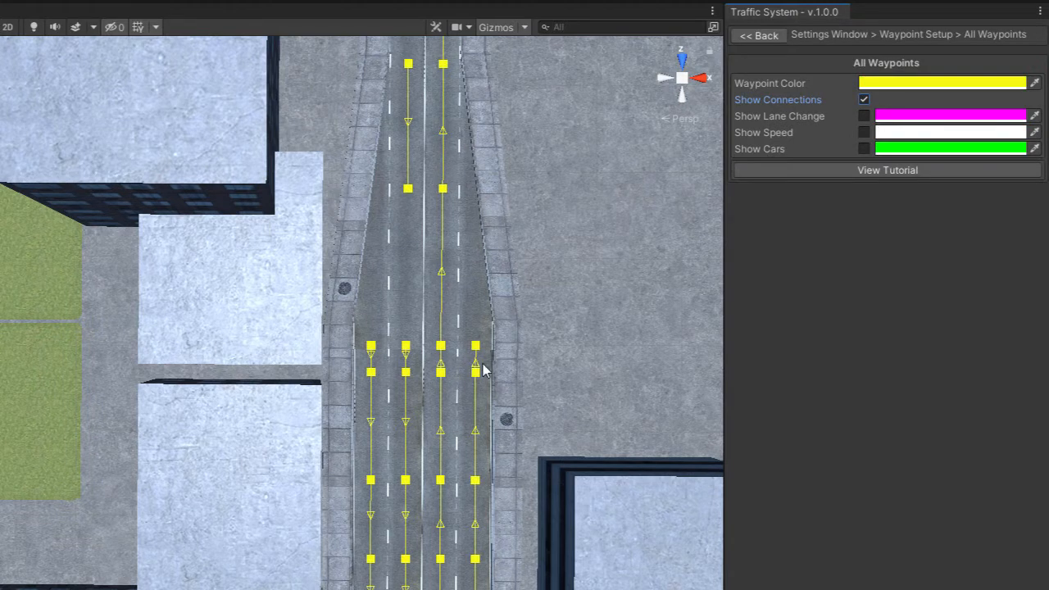
pyautogui.moveTo(443, 203)
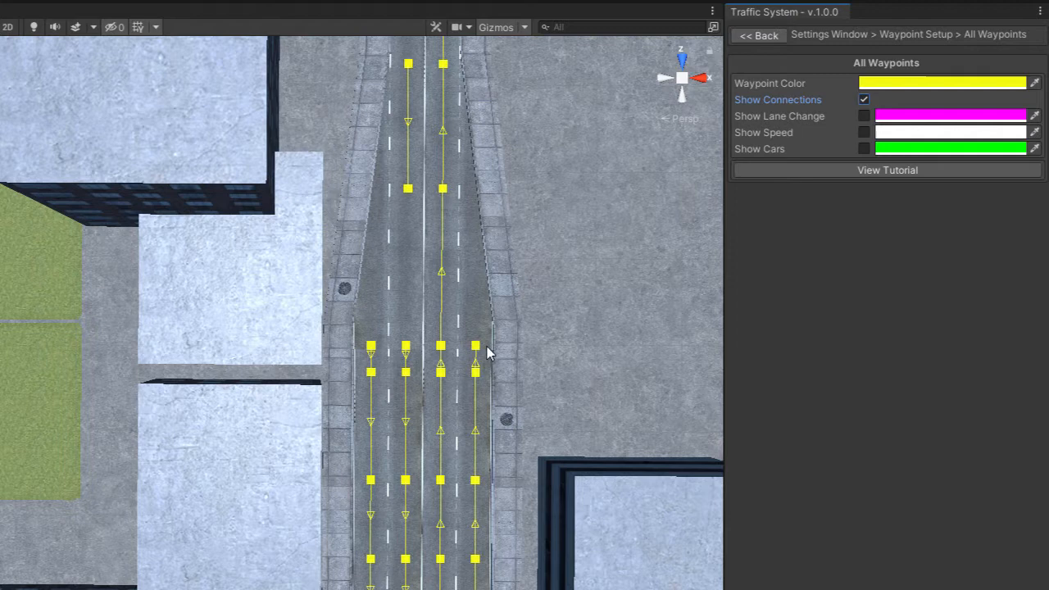
# Make the four-lane right-lane end waypoint give way and link it to Road_6-Lane_1-In.
pyautogui.click(475, 345)
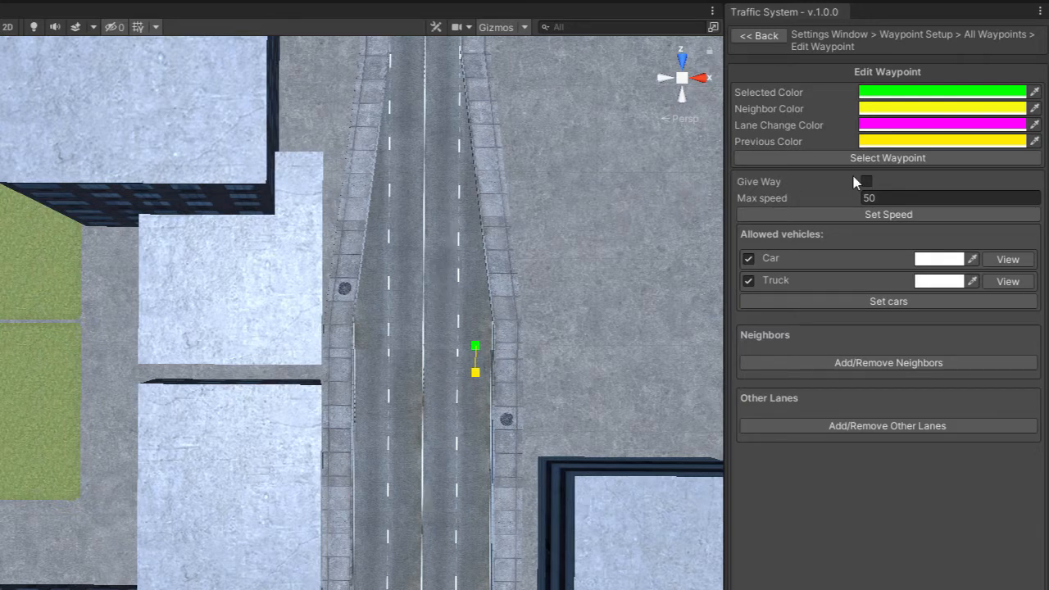
pyautogui.click(866, 181)
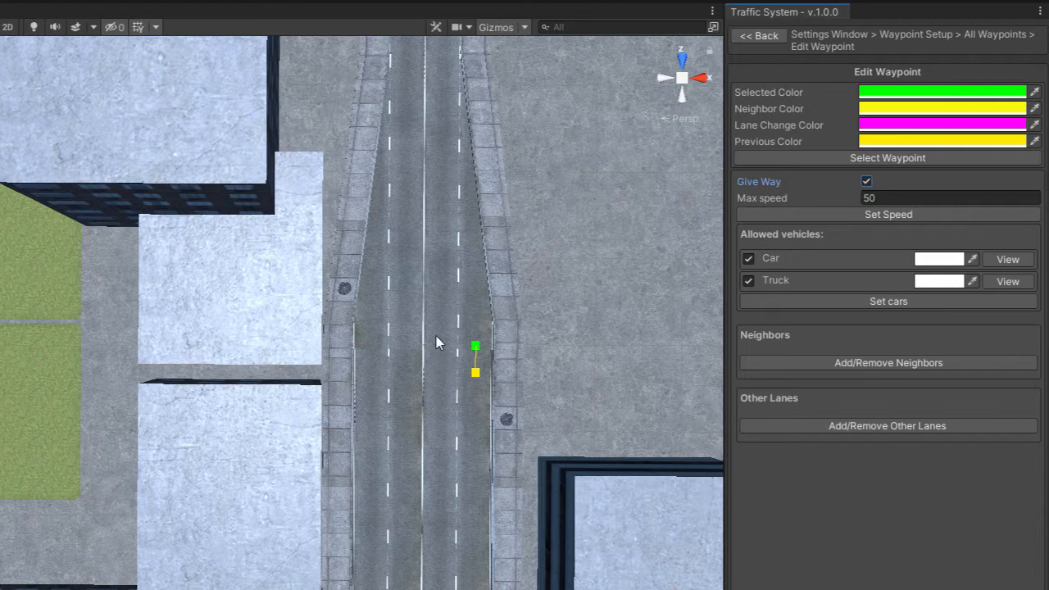
pyautogui.moveTo(445, 199)
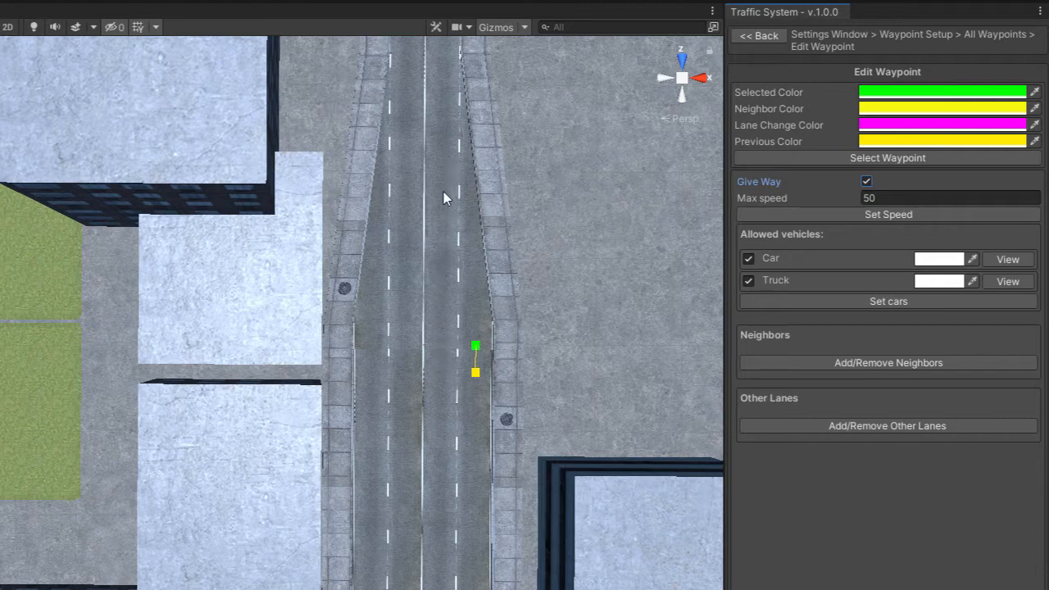
pyautogui.click(887, 363)
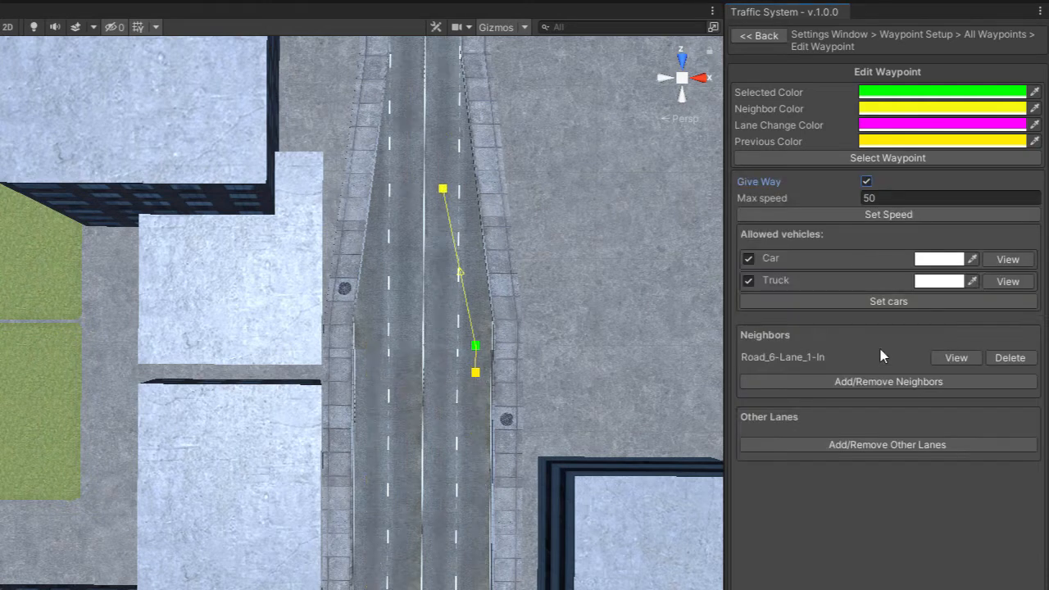
pyautogui.click(758, 34)
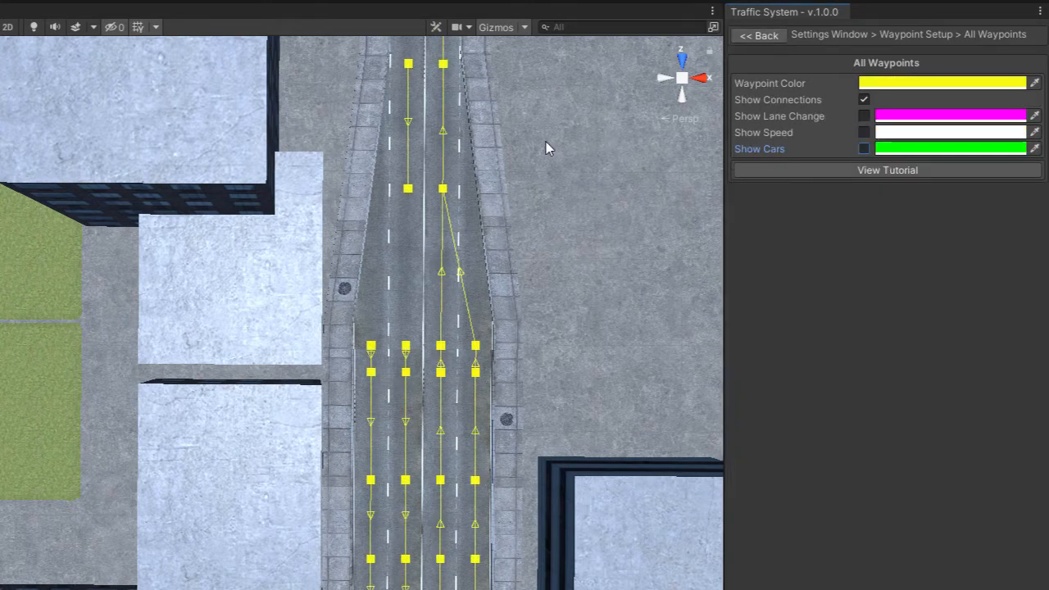
# Link the narrow road's left-lane waypoint to Road_5-Lane_2-In and Road_5-Lane_0-In.
pyautogui.click(408, 189)
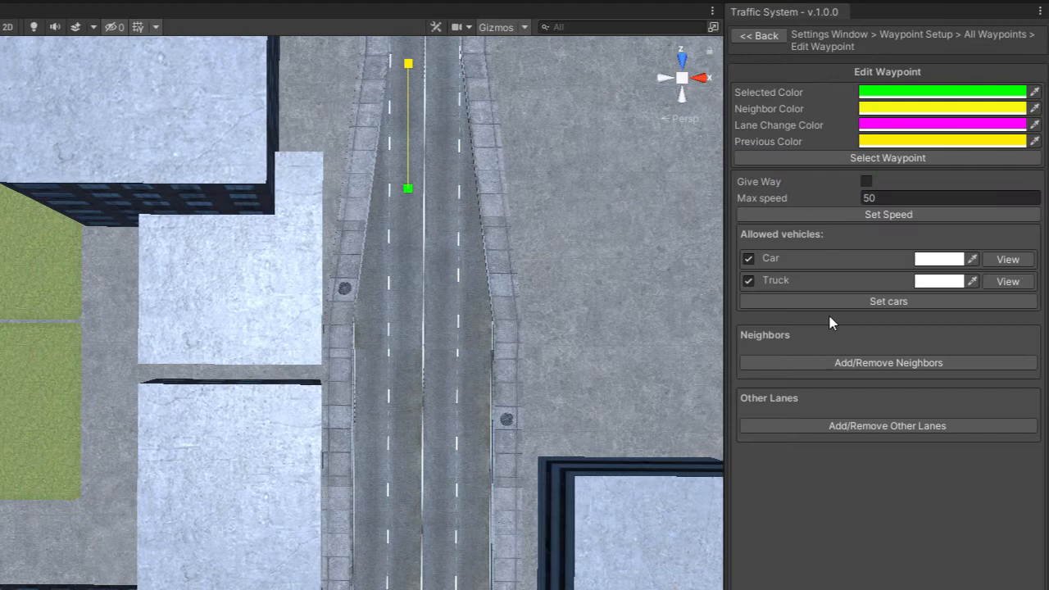
pyautogui.click(889, 363)
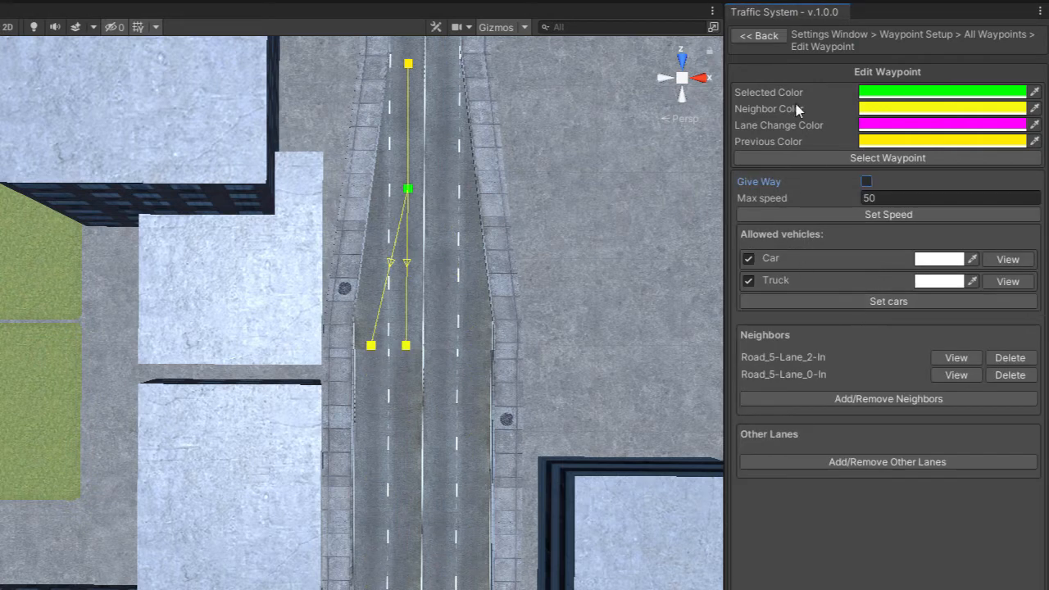
pyautogui.click(758, 35)
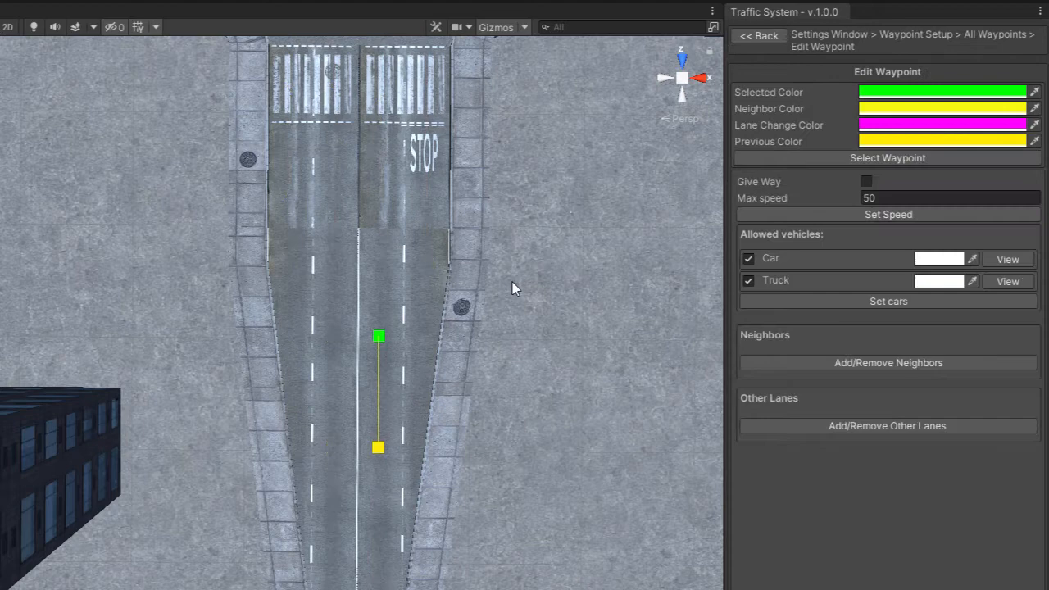
# Link the far-end waypoints near the STOP marking to the four-lane road's lanes.
pyautogui.click(888, 362)
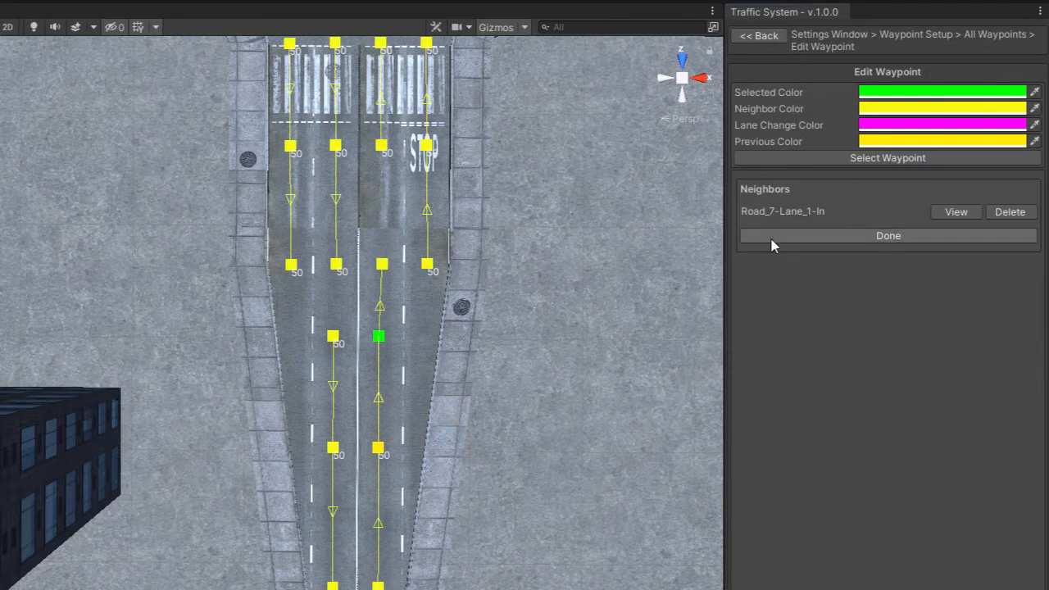
pyautogui.click(889, 236)
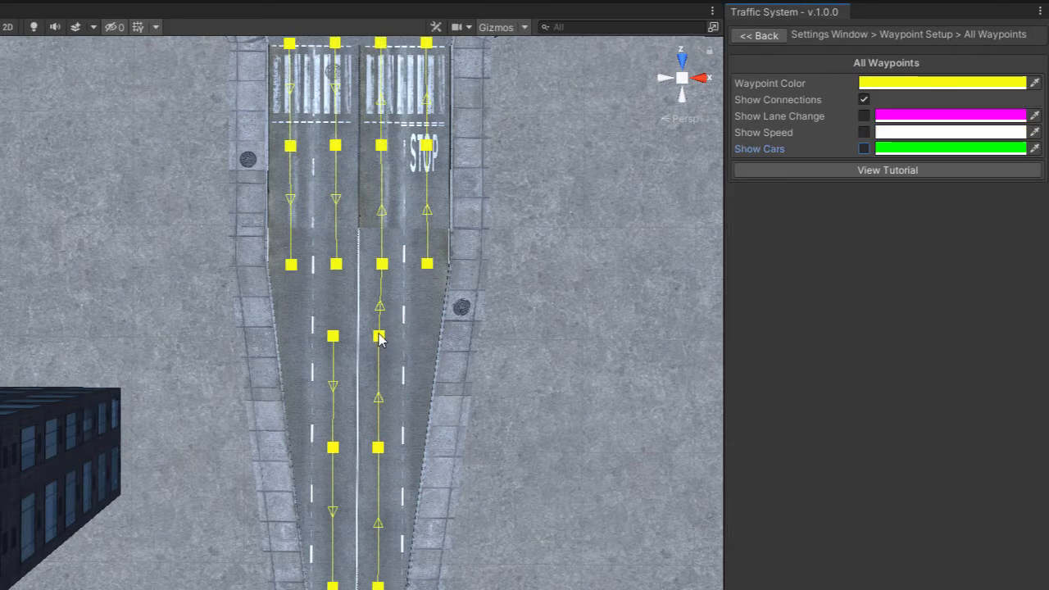
pyautogui.moveTo(418, 291)
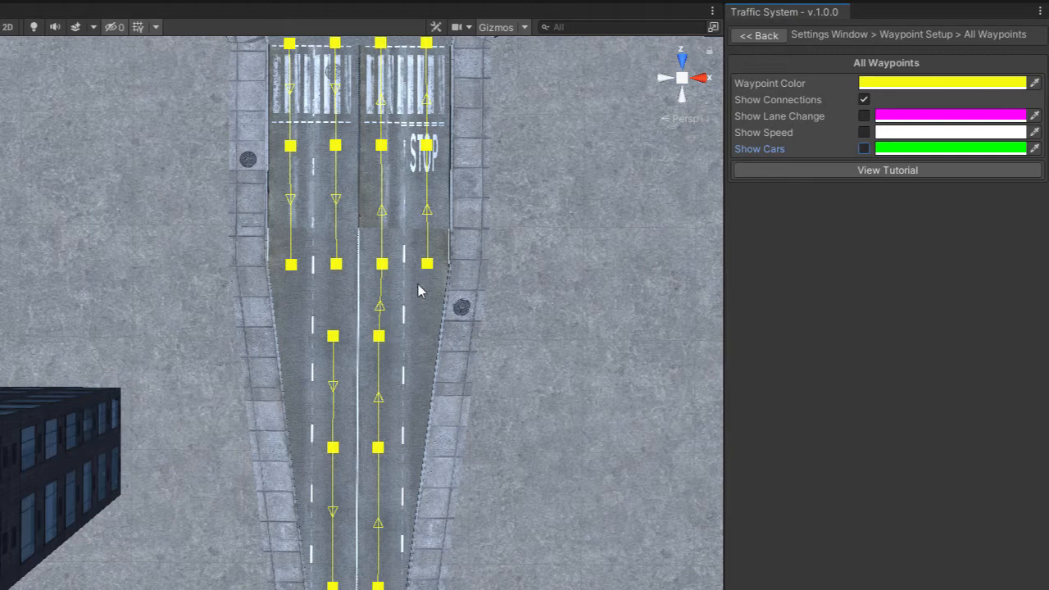
pyautogui.click(377, 447)
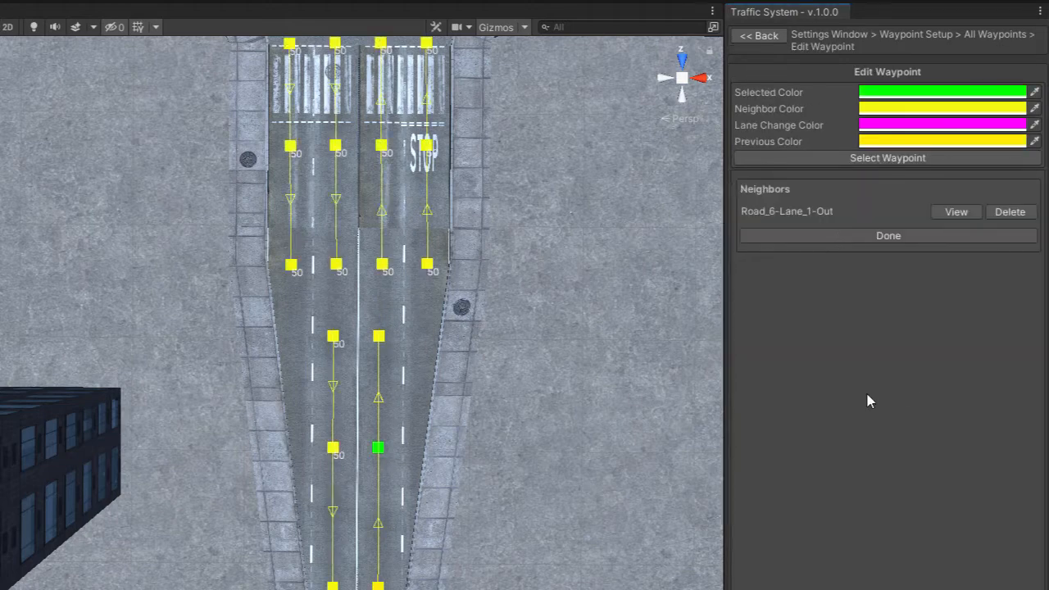
pyautogui.click(888, 236)
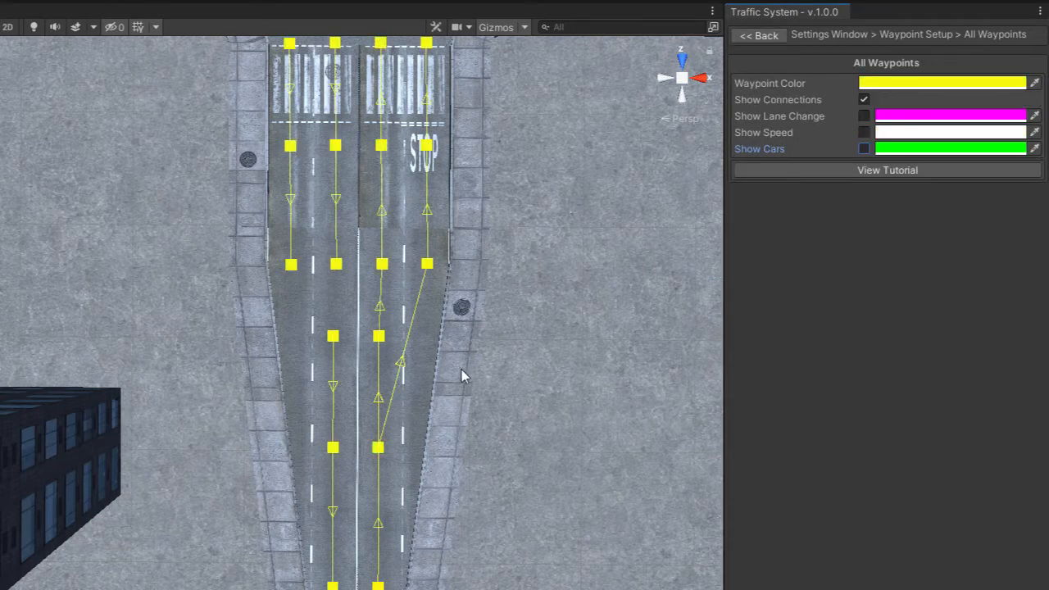
pyautogui.moveTo(456, 364)
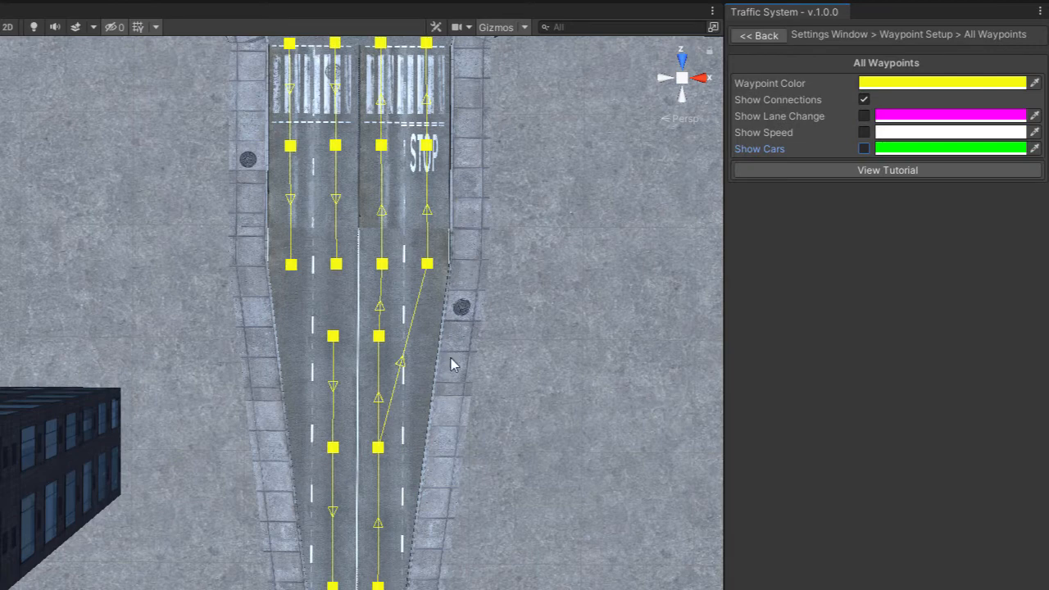
pyautogui.moveTo(341, 273)
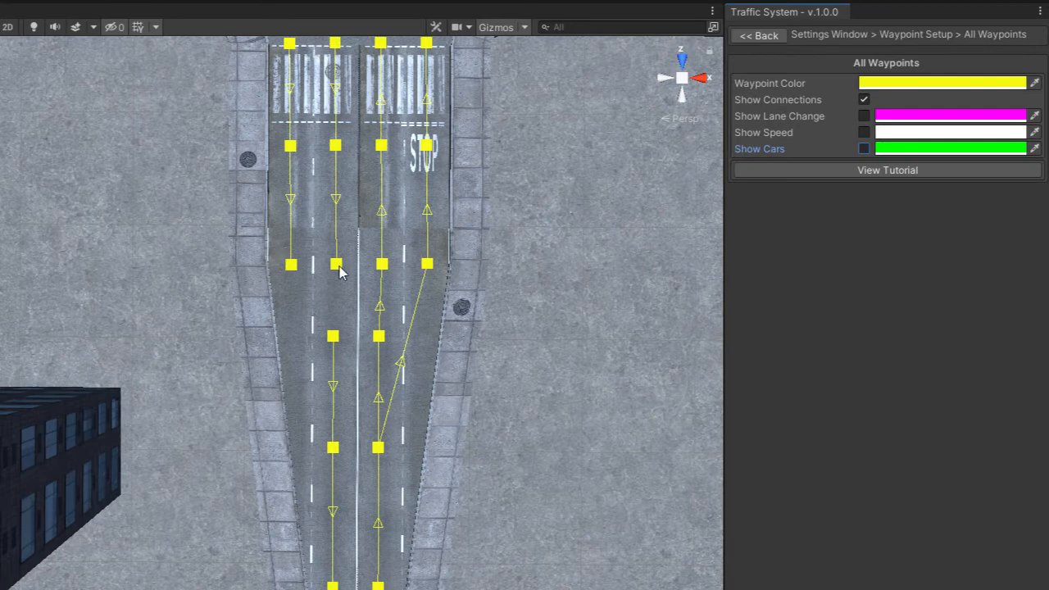
pyautogui.click(335, 264)
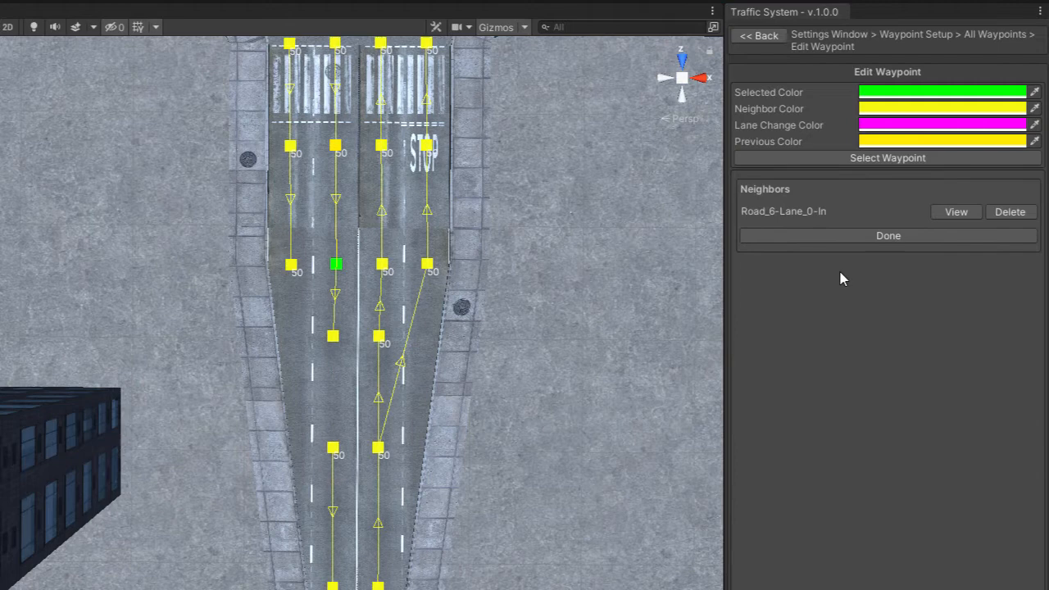
pyautogui.click(889, 236)
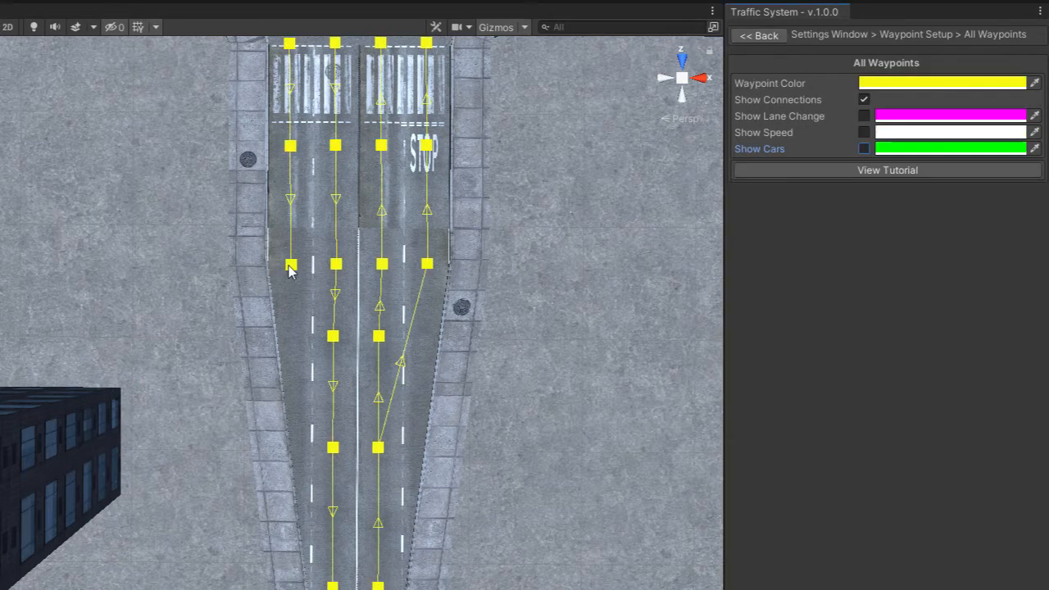
# Make the leftmost lane's end waypoint give way and set its neighbors.
pyautogui.click(291, 264)
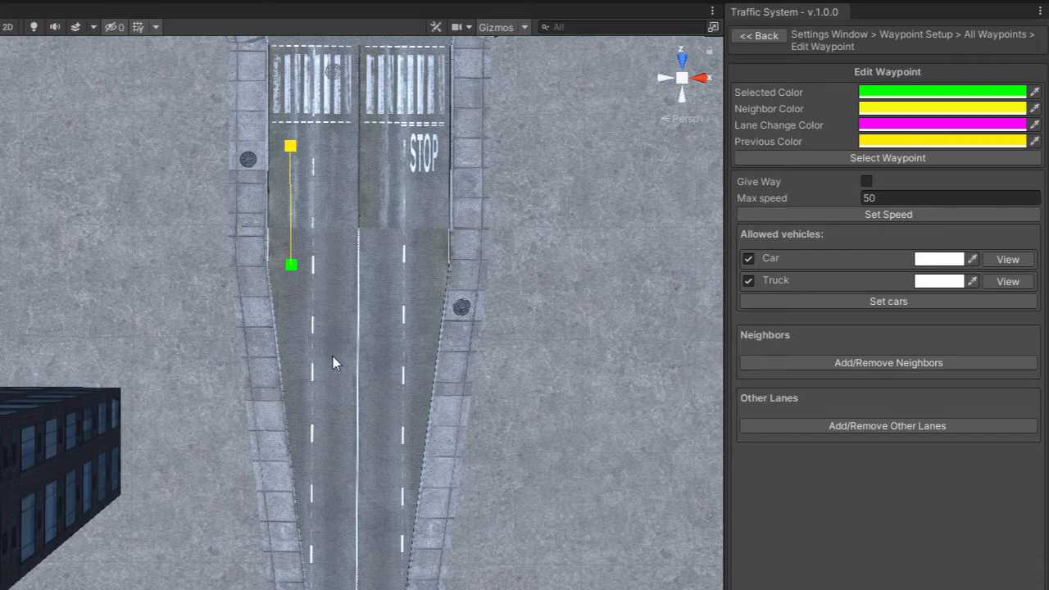
pyautogui.click(866, 180)
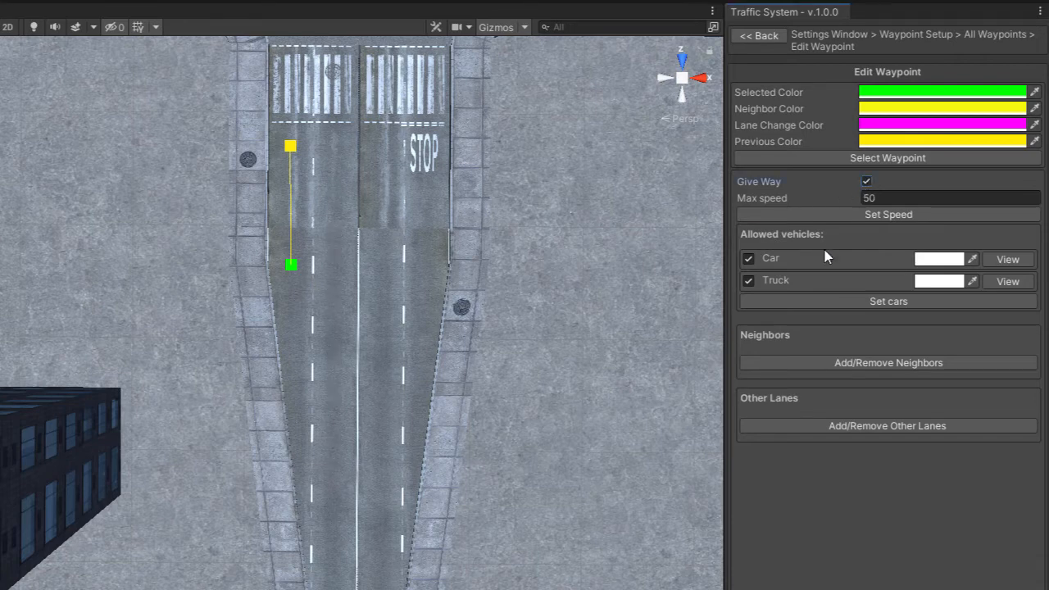
pyautogui.click(888, 362)
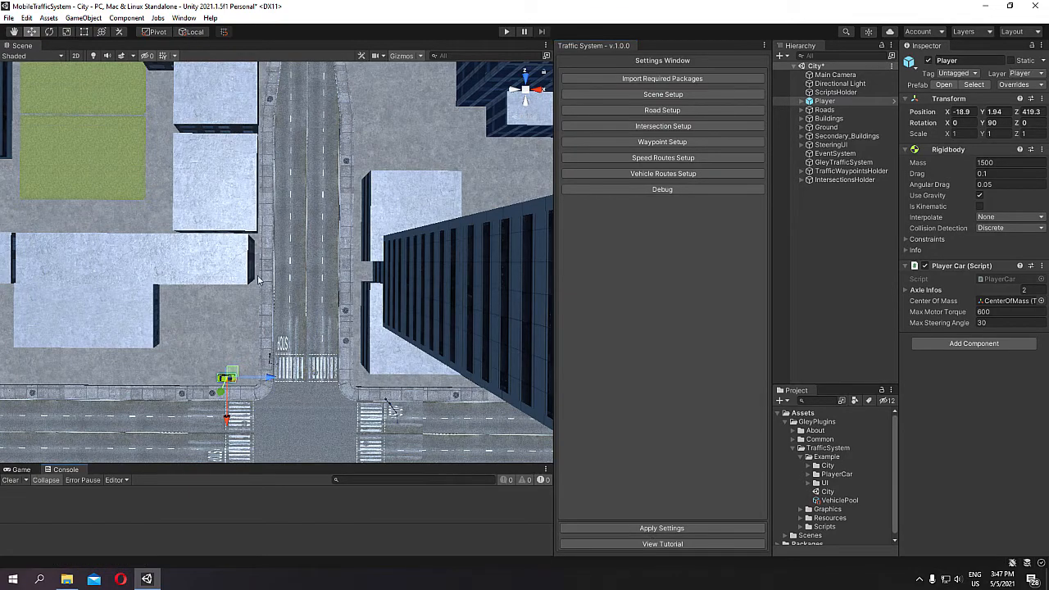
# Run the scene to test traffic driving along the connected roads.
pyautogui.click(505, 31)
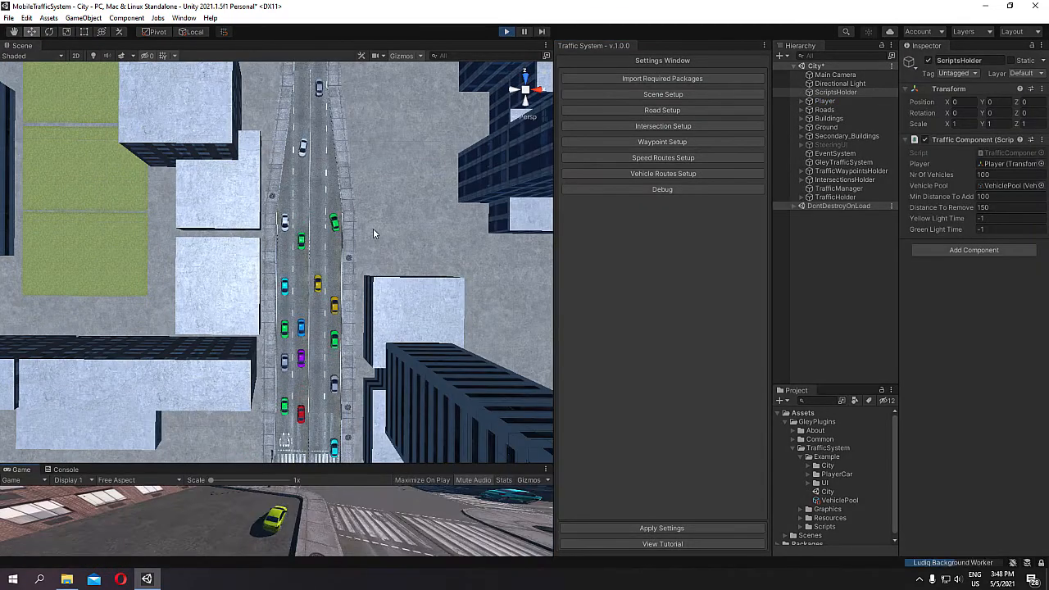